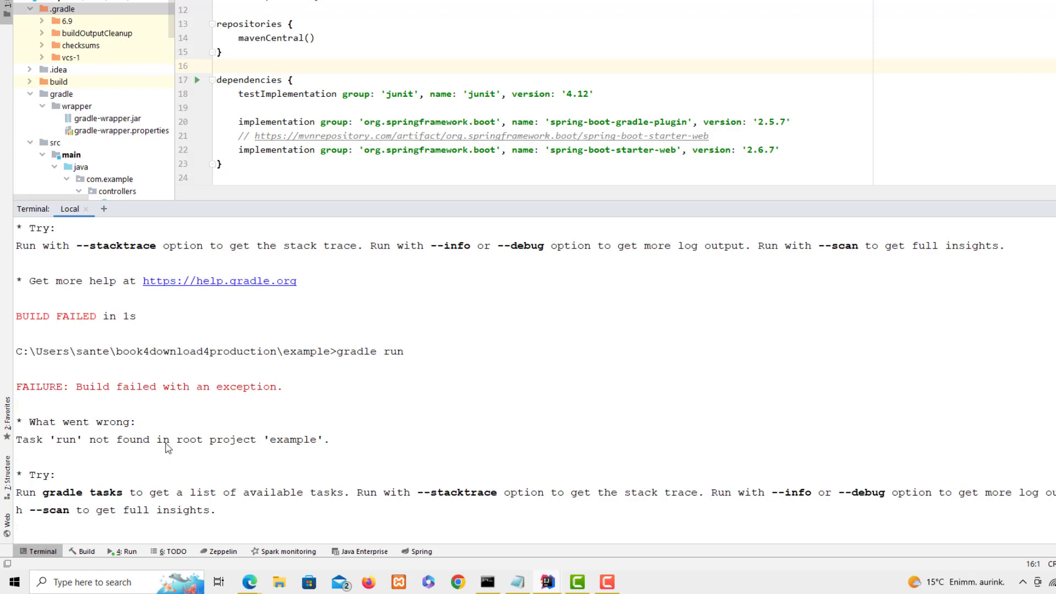
mouse_move(241, 451)
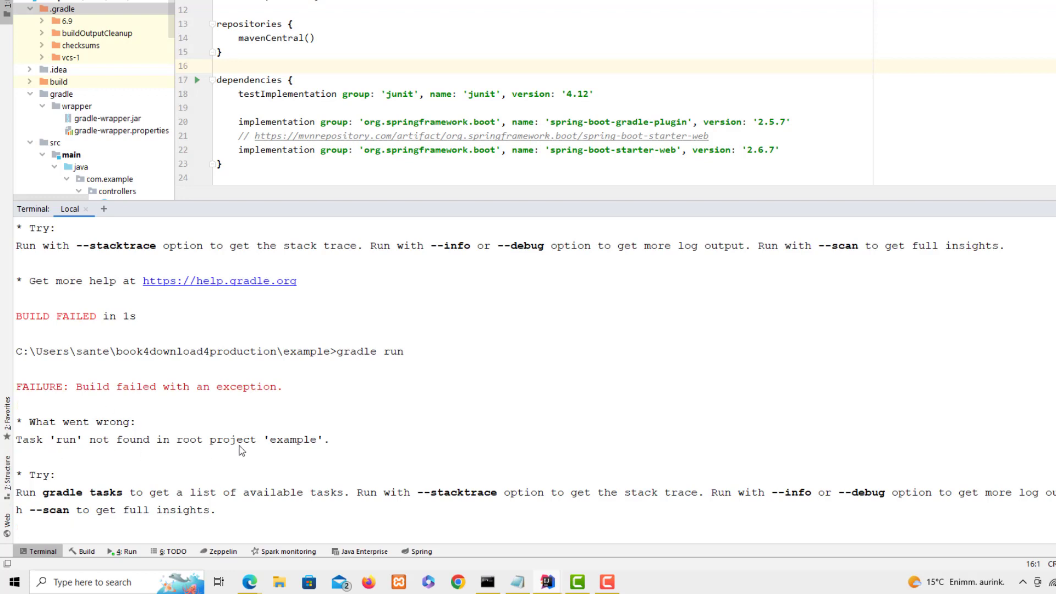
mouse_move(271, 453)
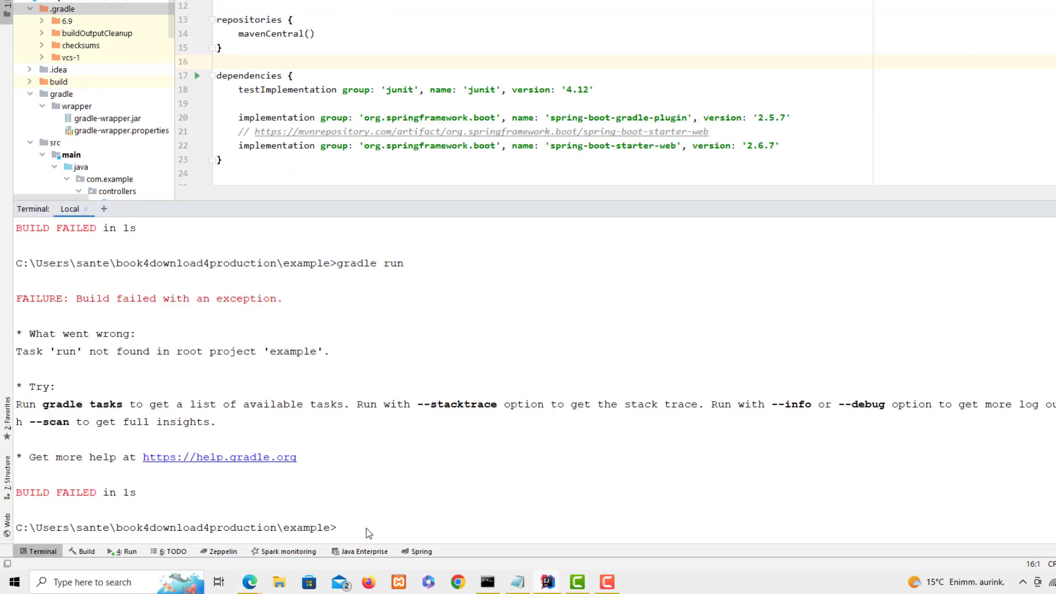
mouse_move(377, 529)
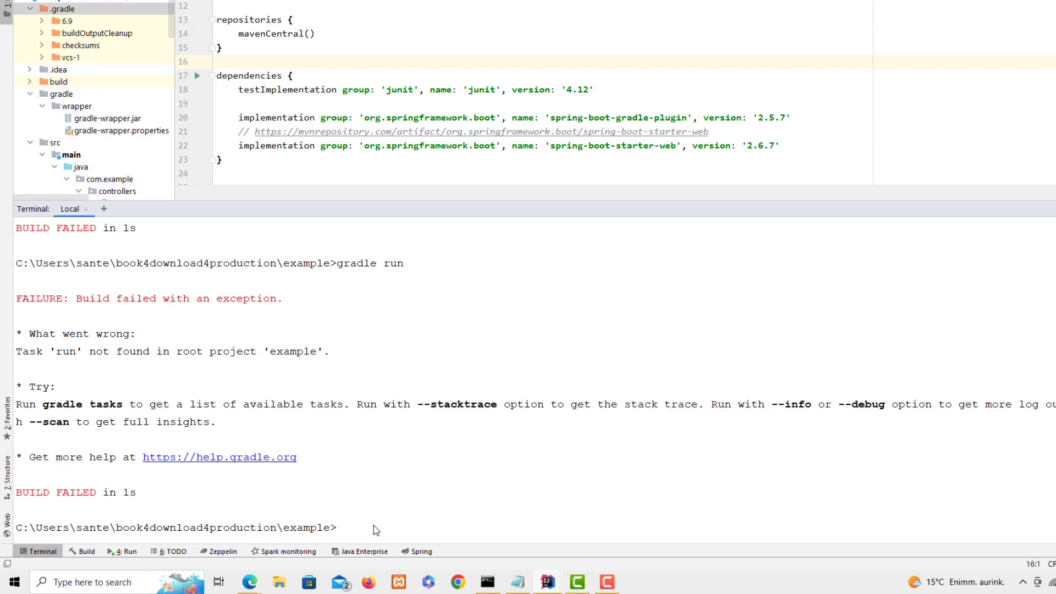
Step: Enter 'gradle run' in the terminal before switching to build.gradle
type("g")
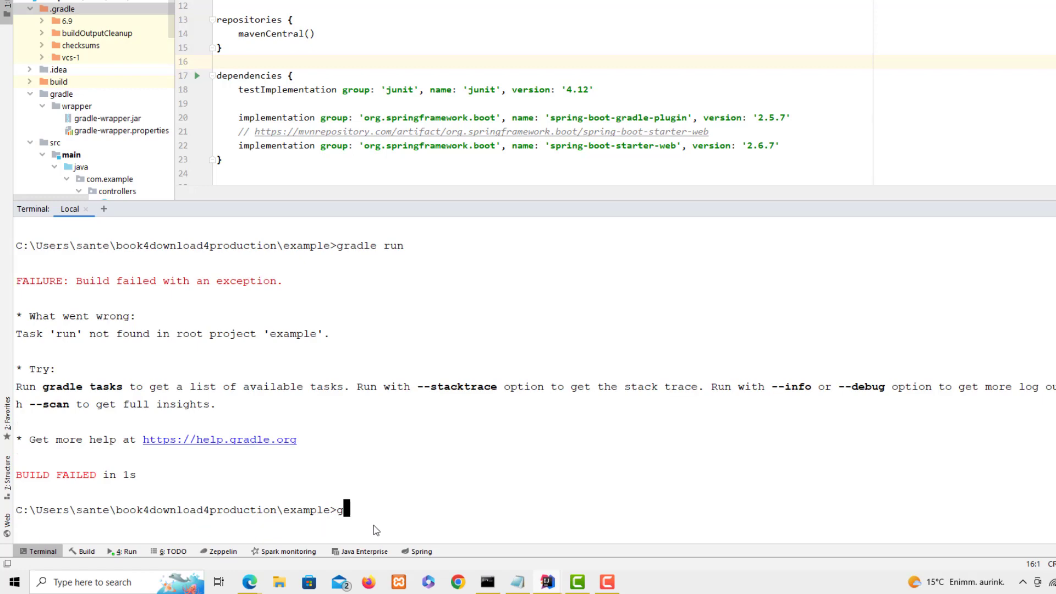
type("radle run")
type("id '")
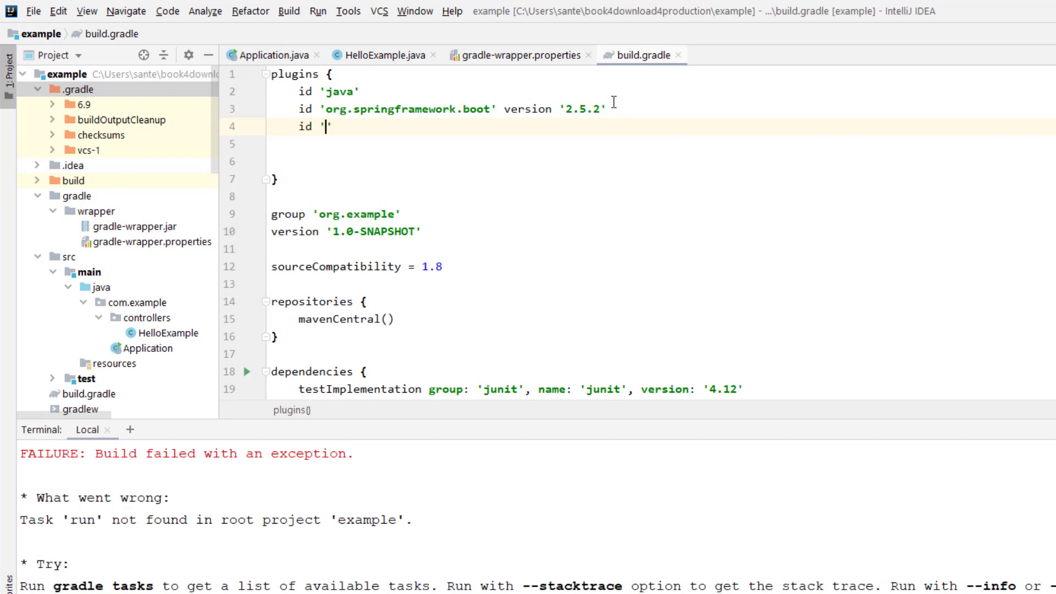
Step: Add id 'application' to plugins and mainClassName = 'com.example.Application' below dependencies
type("application")
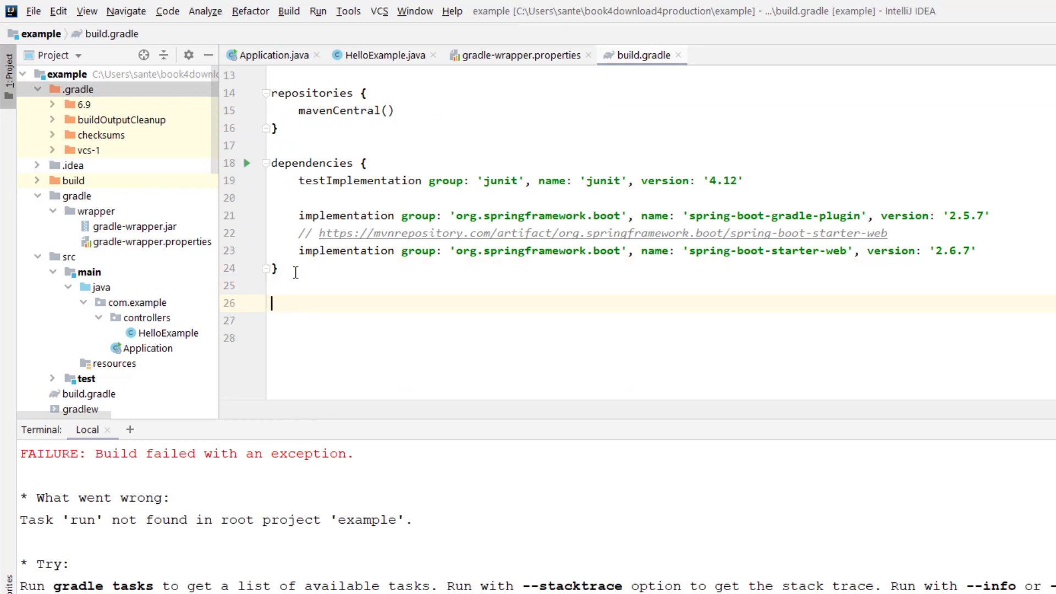
type("mainClassName()")
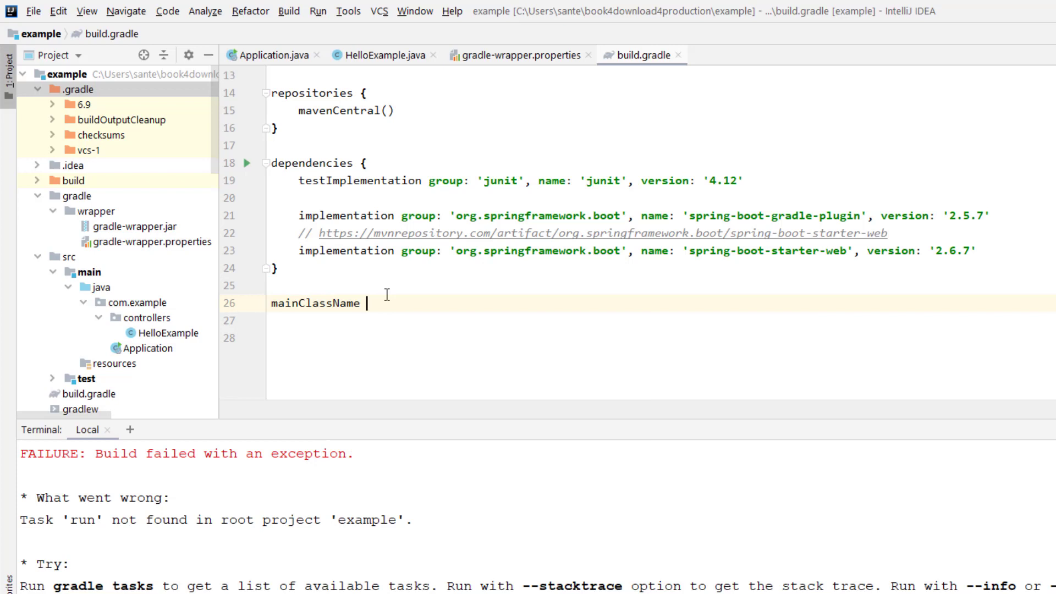
type("= ''")
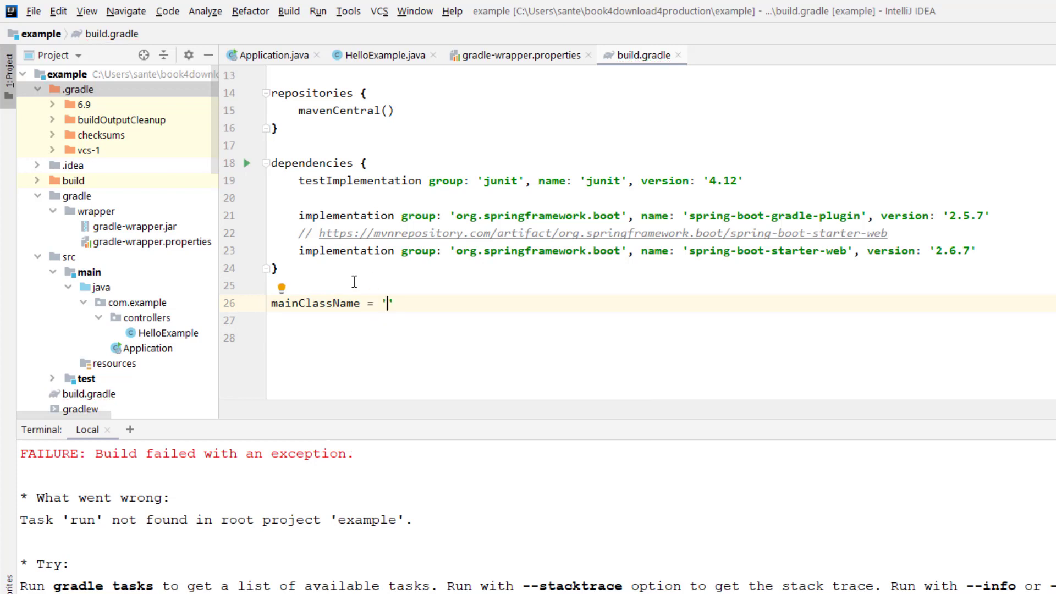
mouse_move(108, 308)
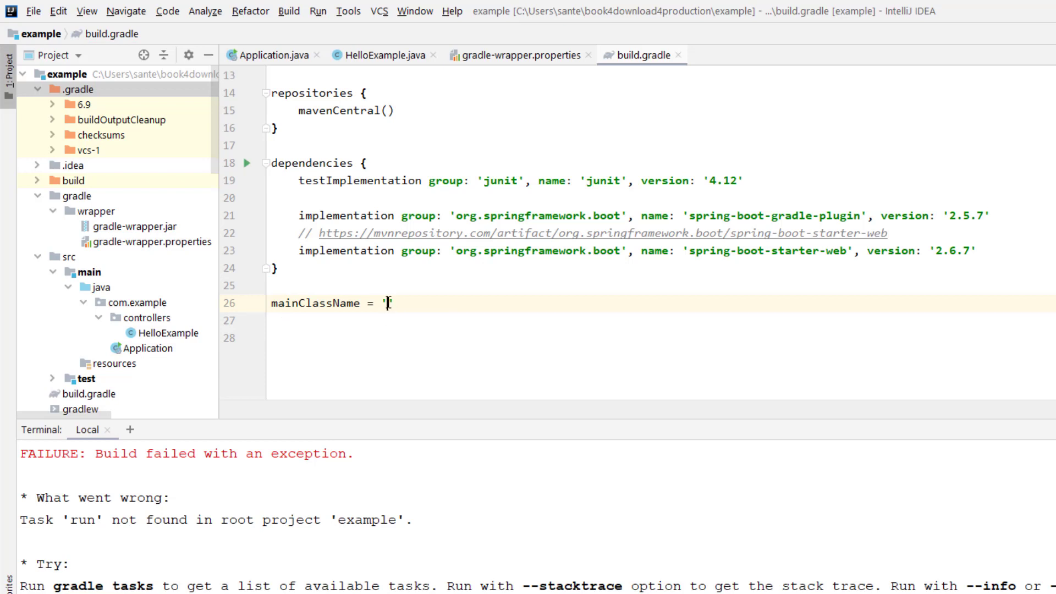
type("com.e")
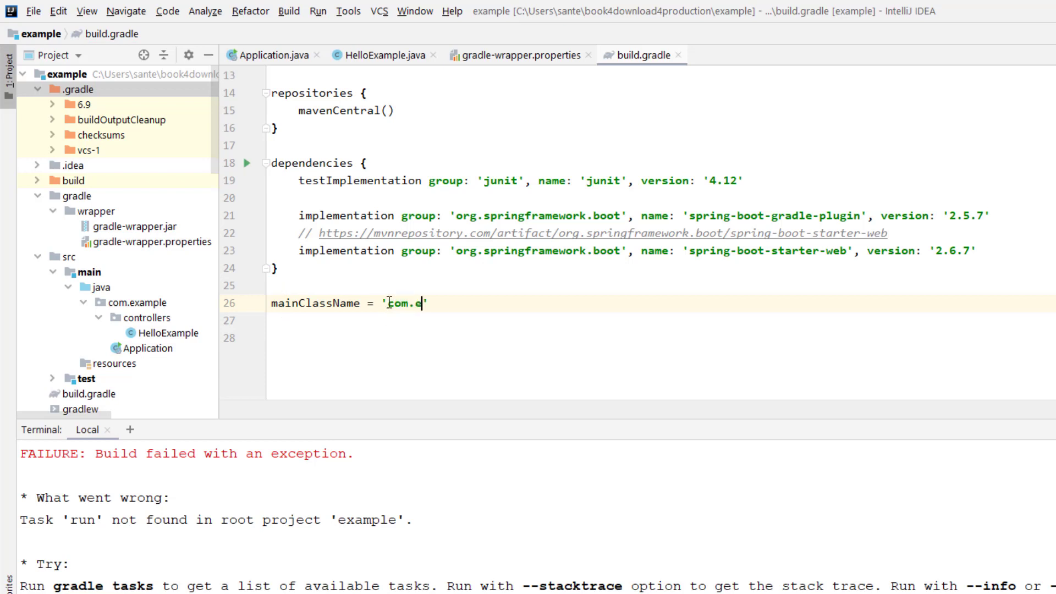
type("xample.")
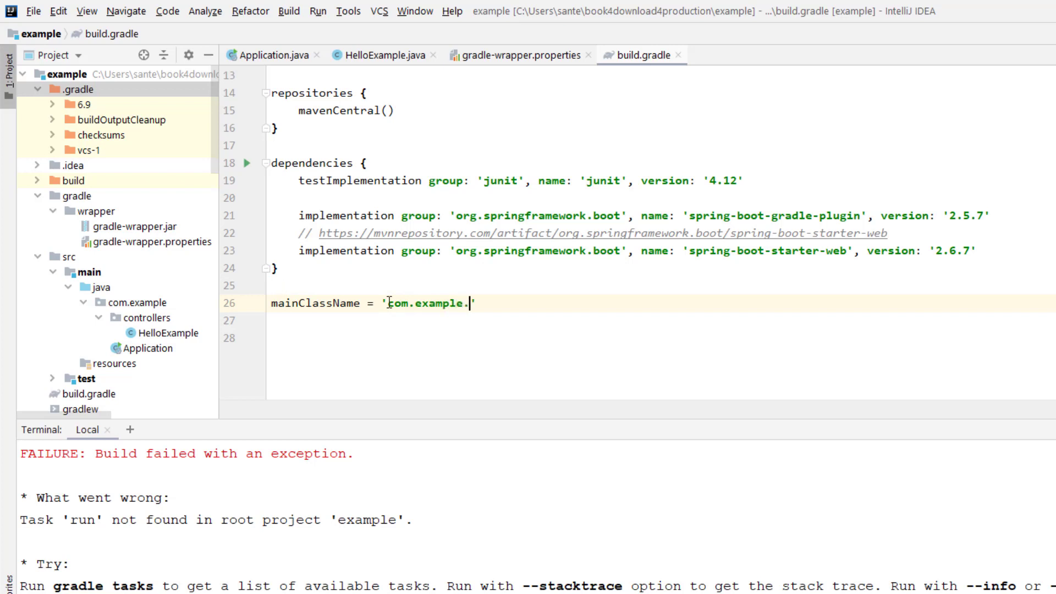
type("App1")
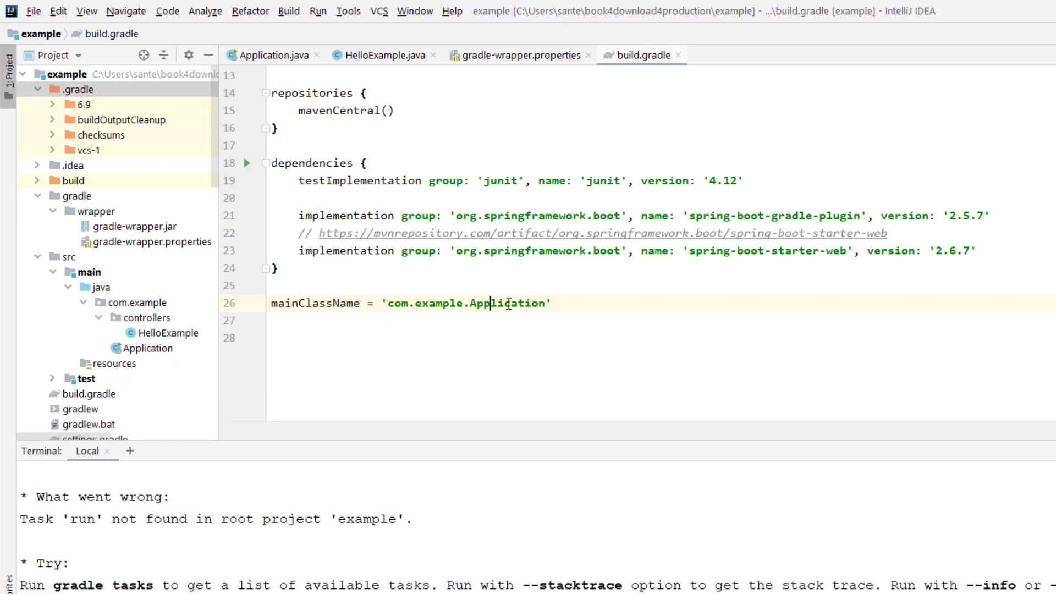
Step: Run 'gradle run' in the Terminal so Spring Boot and embedded Tomcat start up
double_click(509, 304)
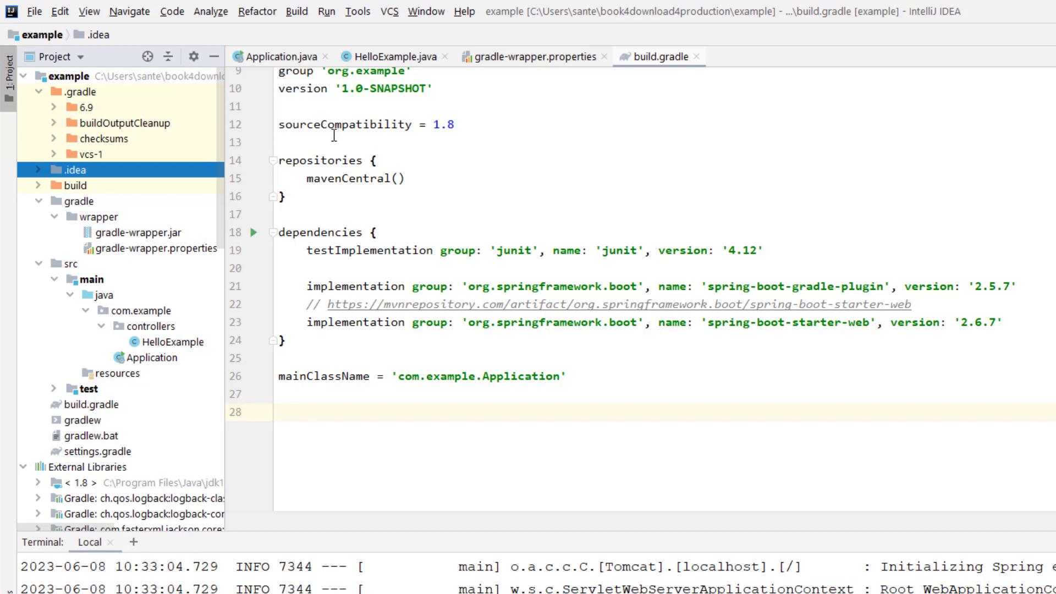
Step: Browse .gradle/6.9 in the Project tree and show gradle-wrapper.properties with the 6.9 distribution URL
left_click(83, 107)
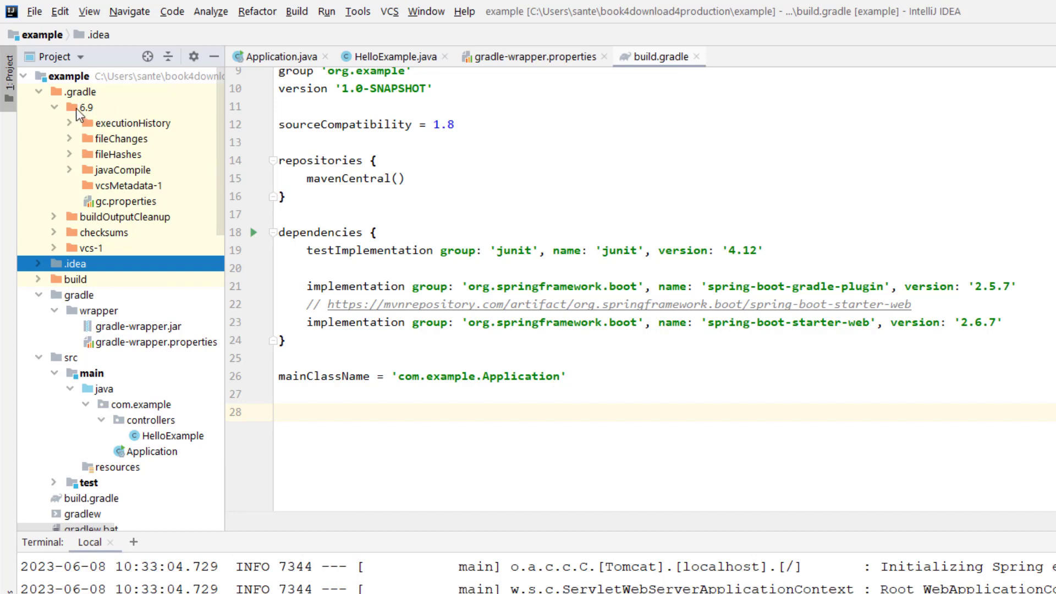
mouse_move(93, 115)
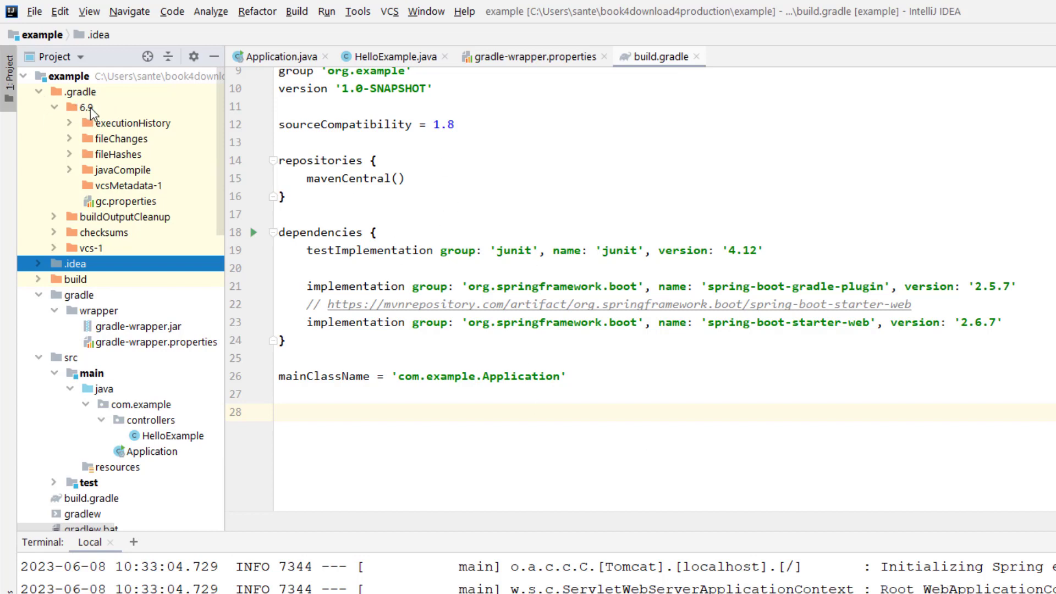
mouse_move(143, 171)
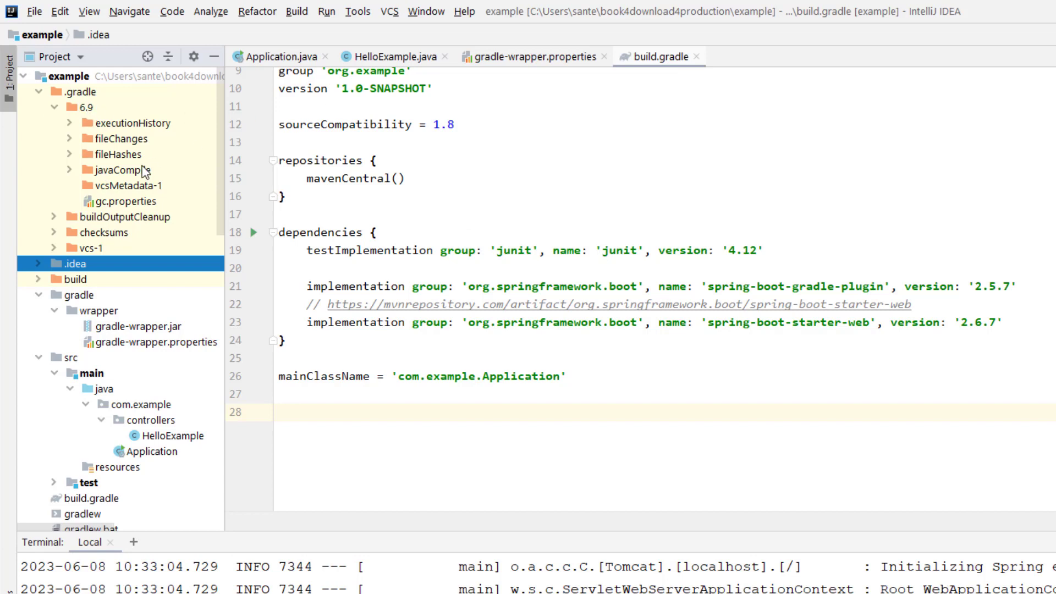
left_click(53, 107)
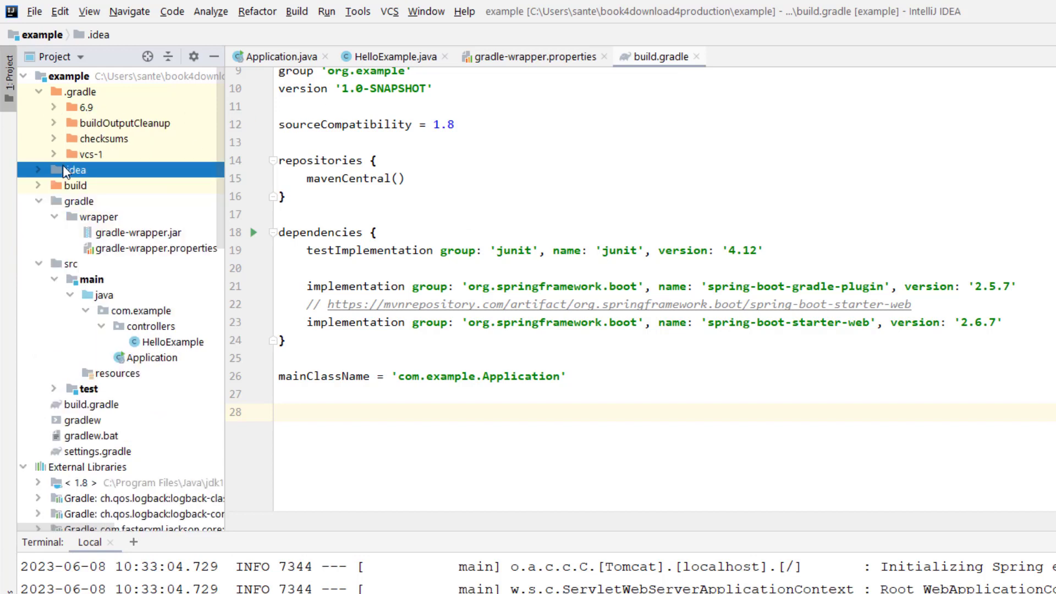
mouse_move(167, 257)
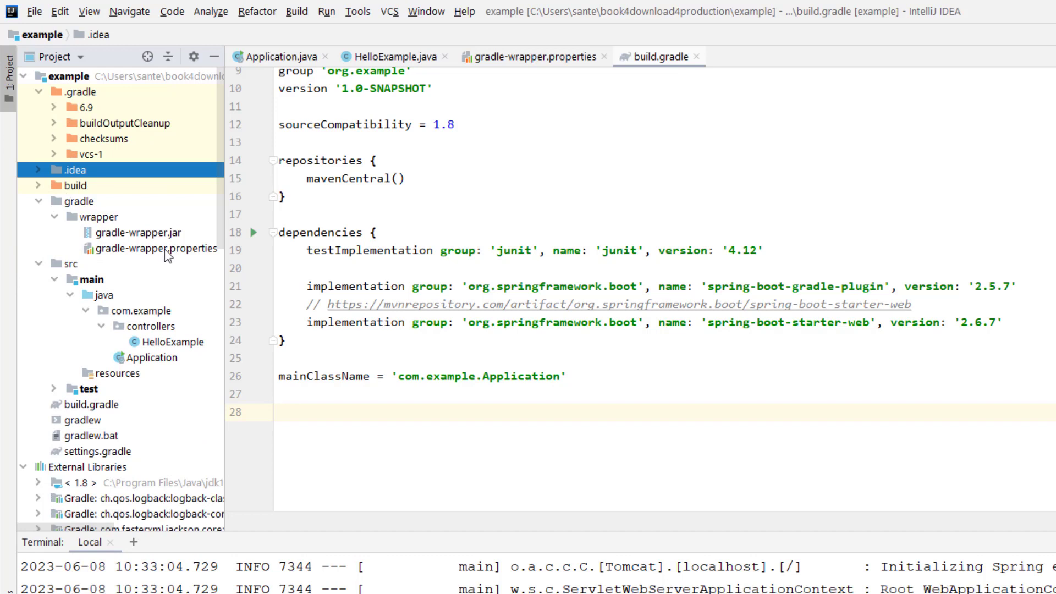
left_click(533, 56)
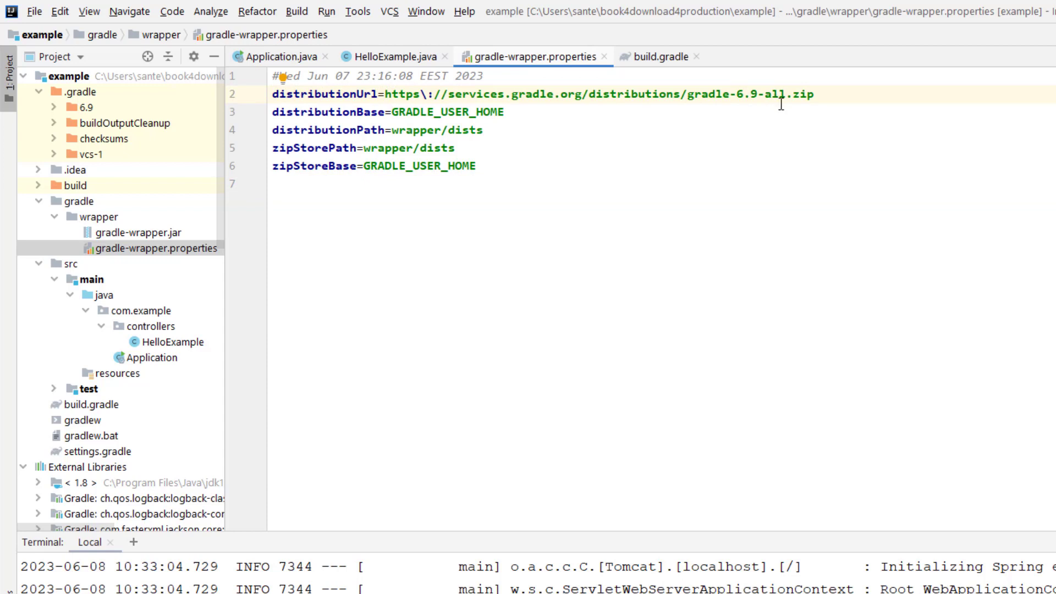
double_click(698, 94)
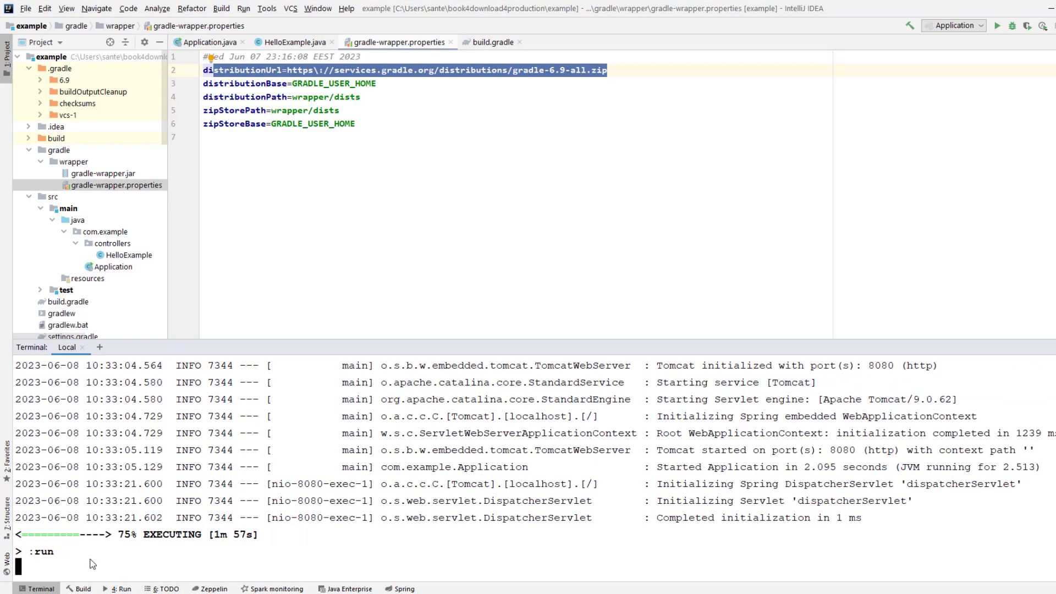
Step: Interrupt the running gradle run with Ctrl+C and confirm 'y' to terminate the batch job
key("ctrl+c")
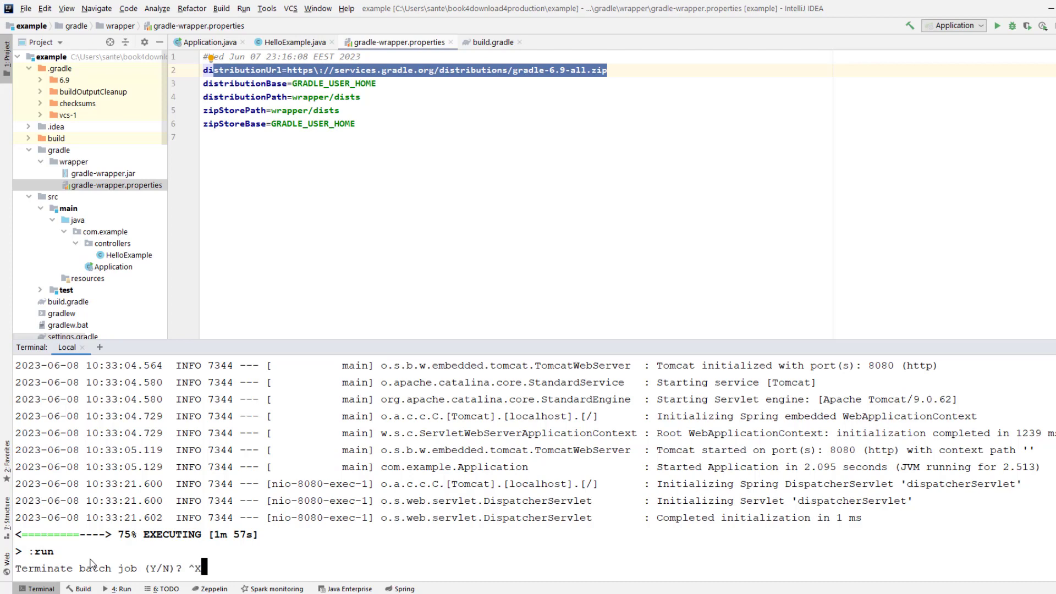
type("y")
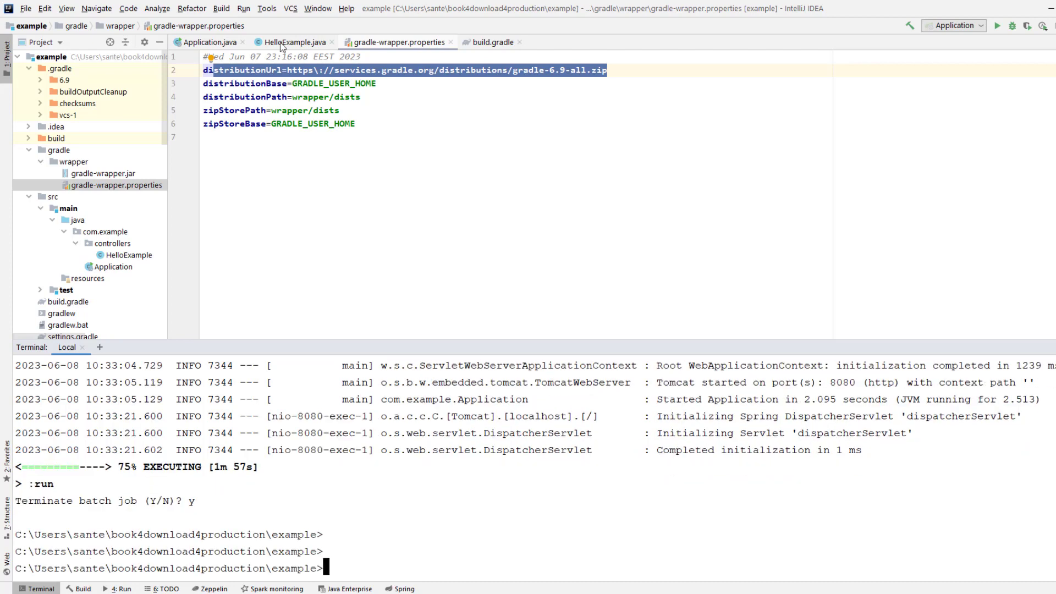